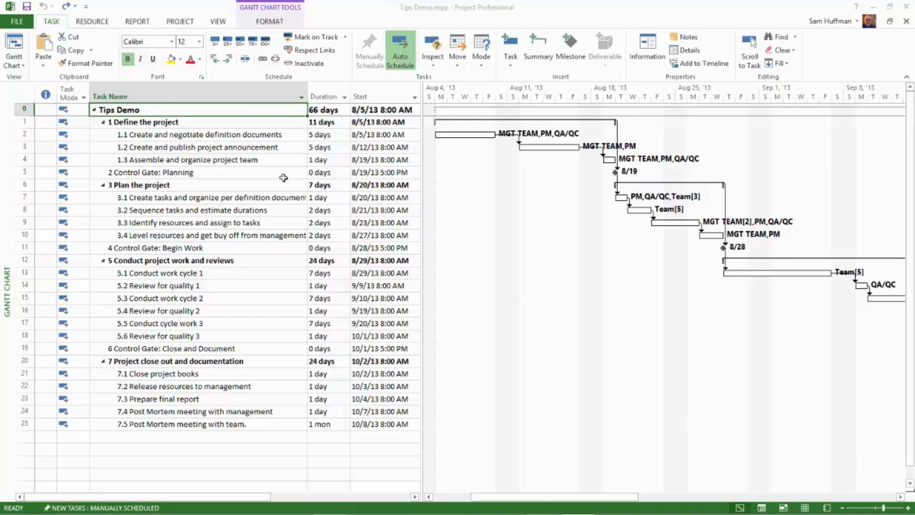
Switch the ribbon to the Project tab to show project-level commands.
left_click(179, 21)
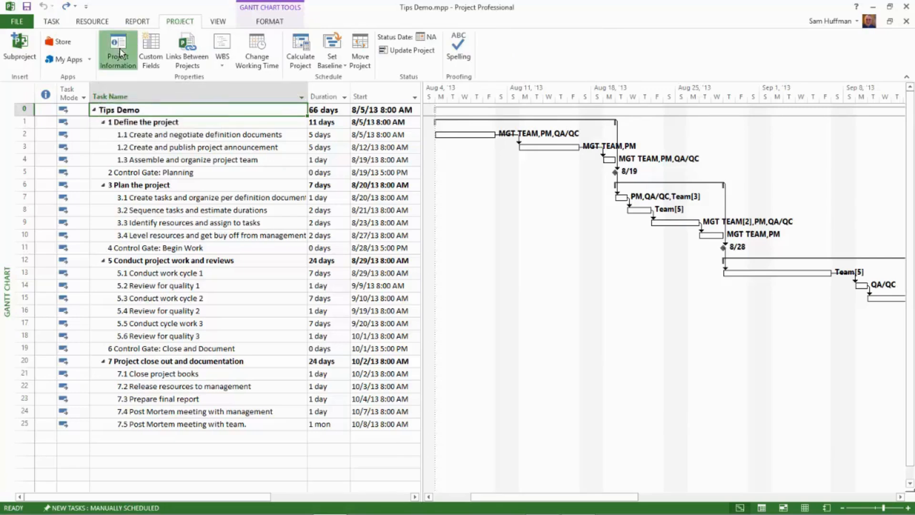
Set the project start date to 'today' (9/23/14), then reopen Project Information to verify.
left_click(117, 50)
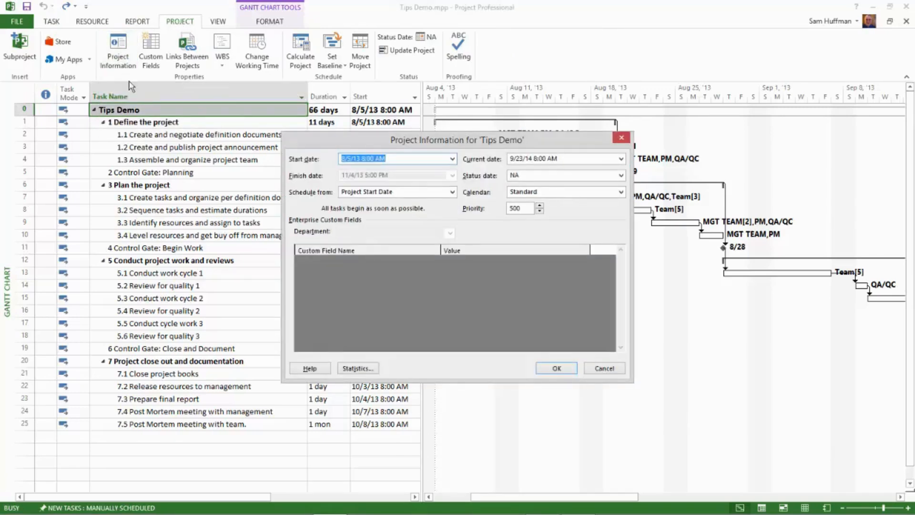
mouse_move(456, 173)
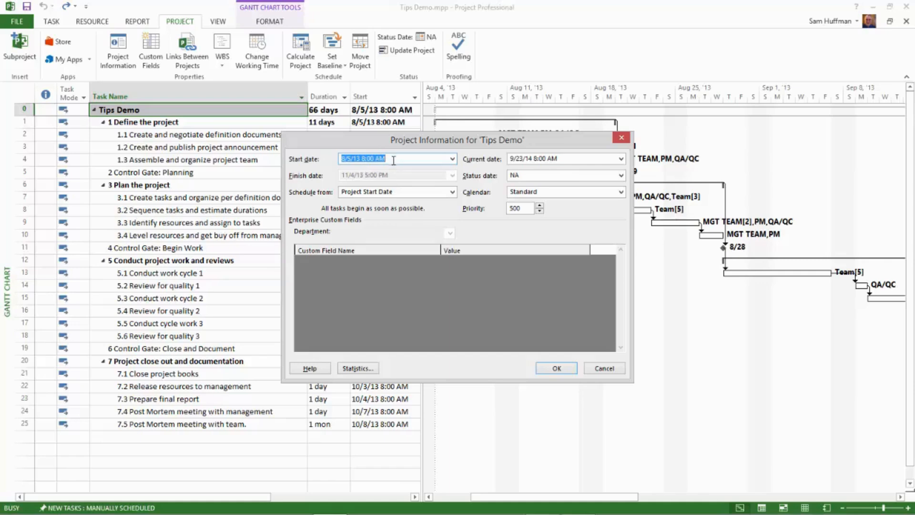
type("today")
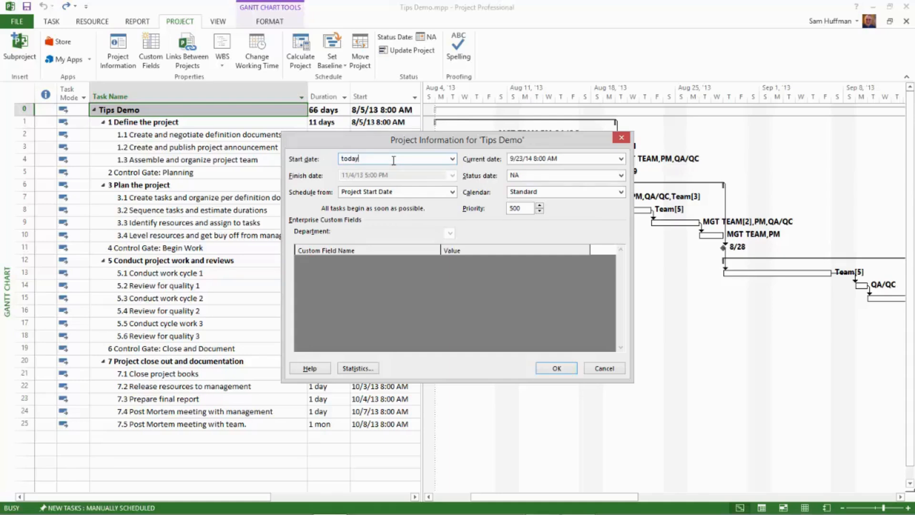
left_click(555, 368)
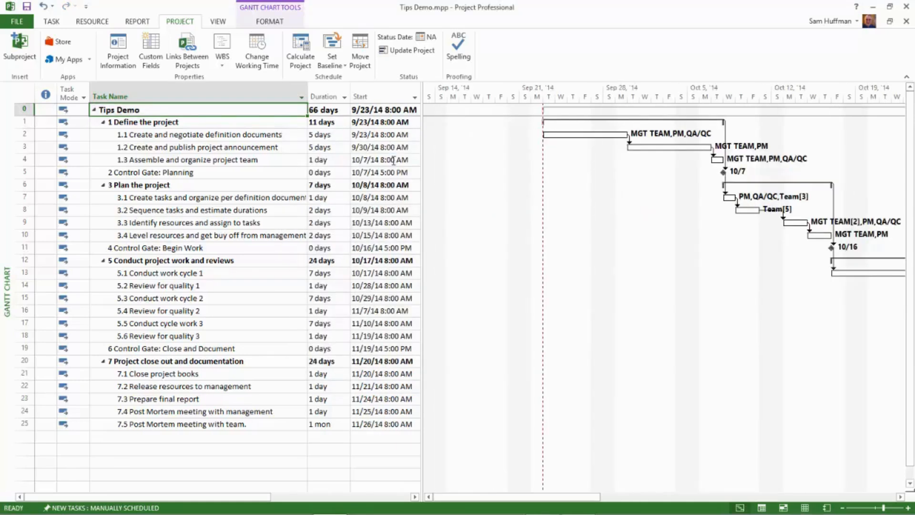
mouse_move(187, 50)
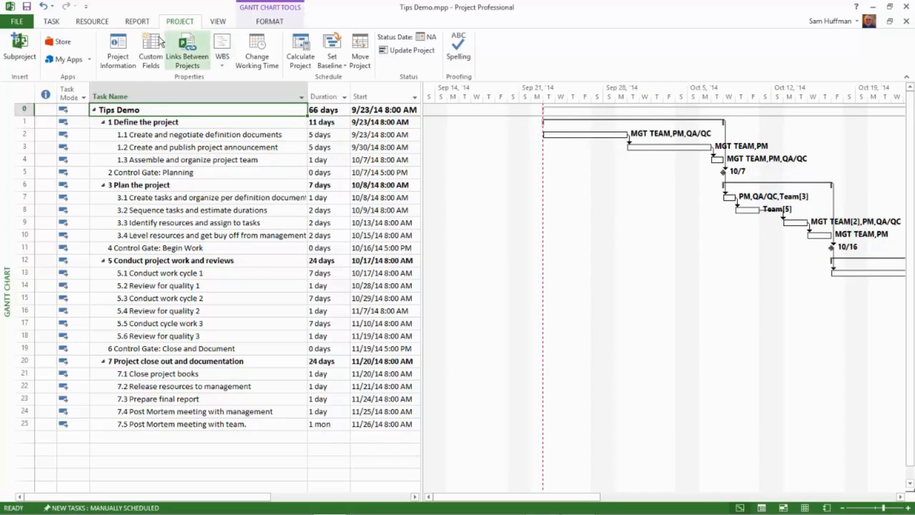
left_click(118, 49)
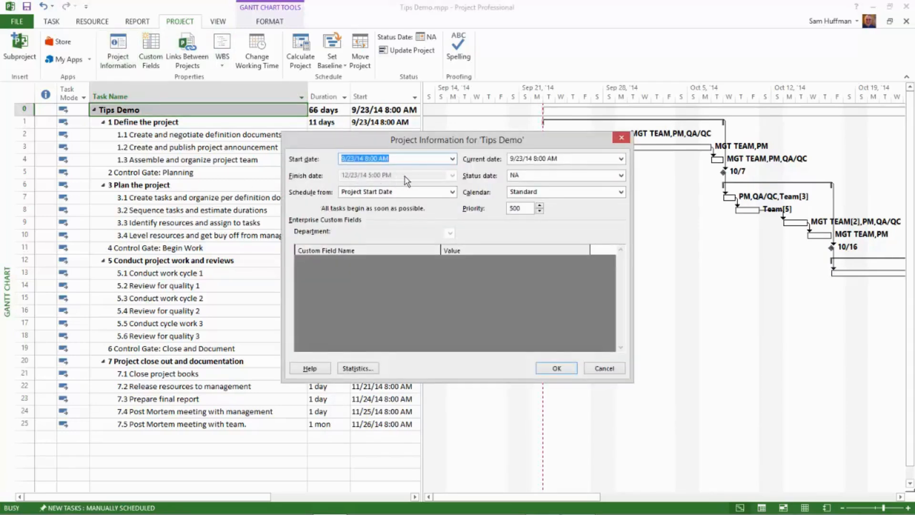
mouse_move(422, 169)
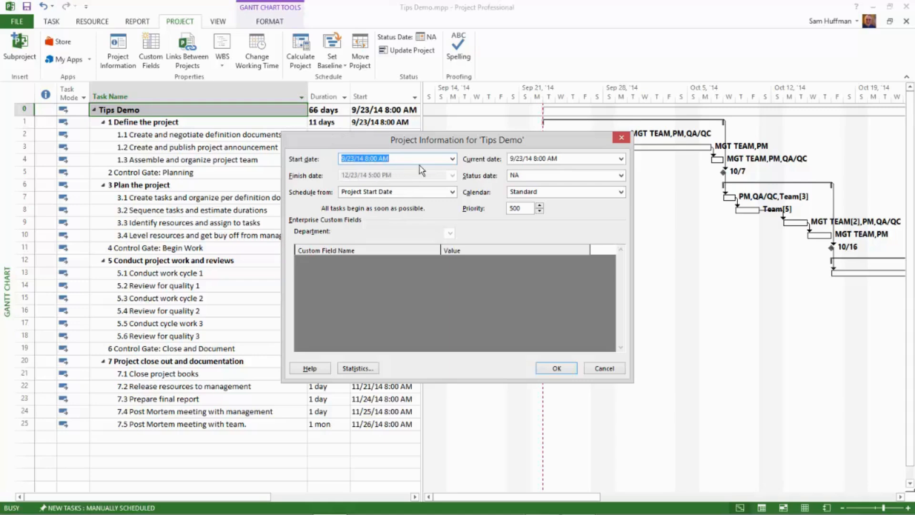
Select the Start date field to confirm it reads 9/23/14.
left_click(362, 159)
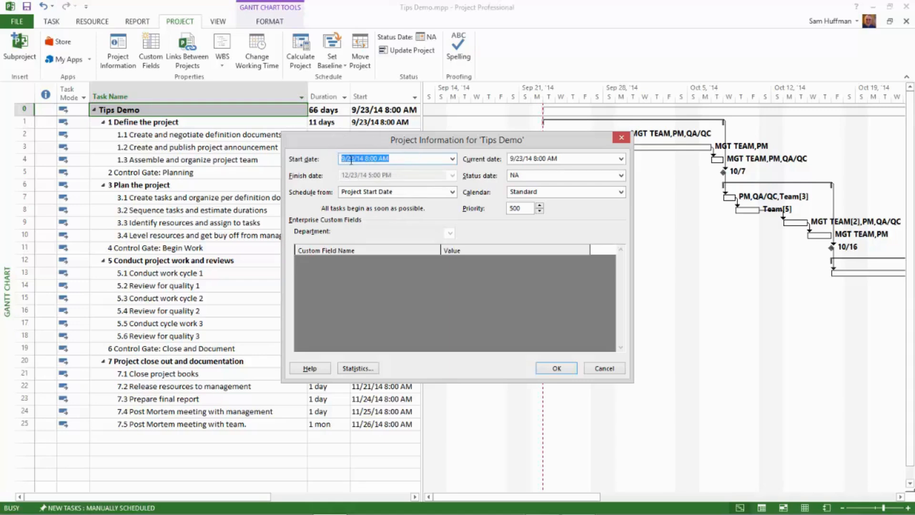